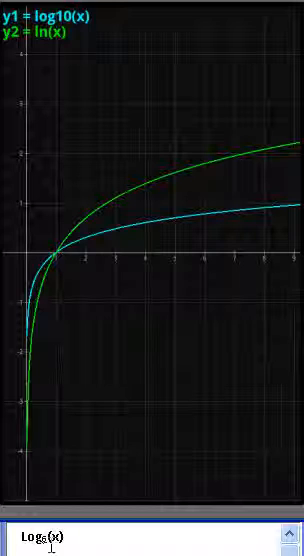
mouse_move(178, 216)
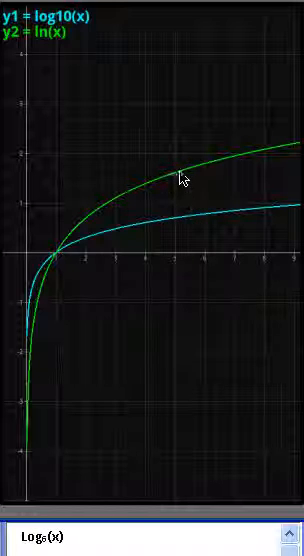
mouse_move(190, 180)
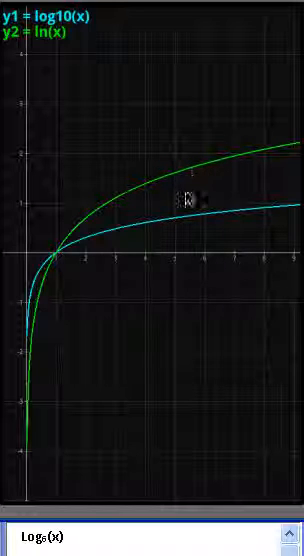
mouse_move(184, 196)
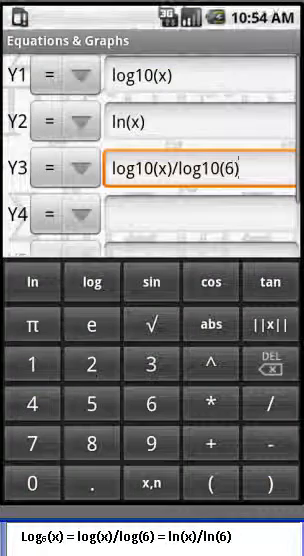
- Enter Y4 = ln(x)/ln(6) as the fourth equation below log10(x)/log10(6)
click(190, 212)
text(ln(x)/)
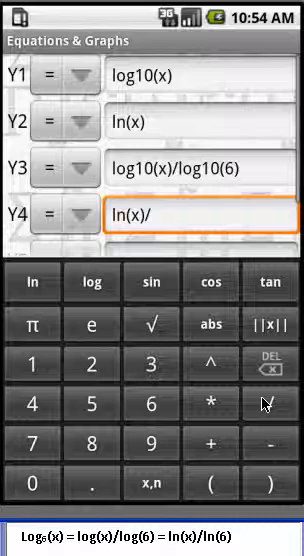
click(30, 282)
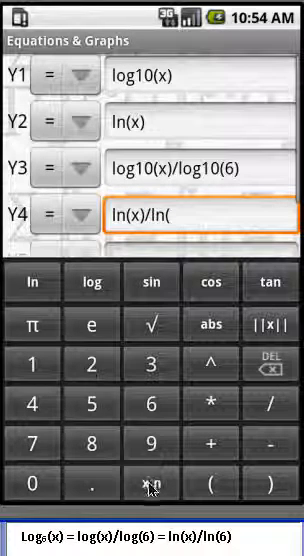
click(152, 402)
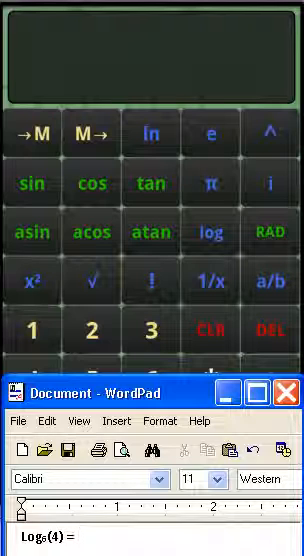
- Finish the WordPad line so it reads Log6(4) = ln(4)/ln(6)
click(152, 132)
text( ln(4)
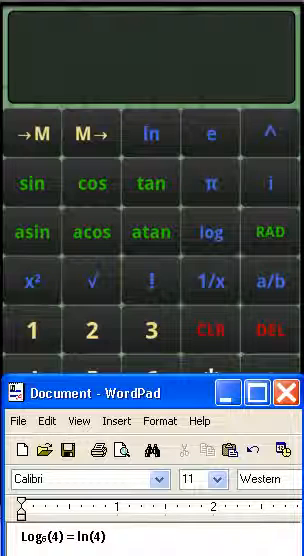
text(/ln()
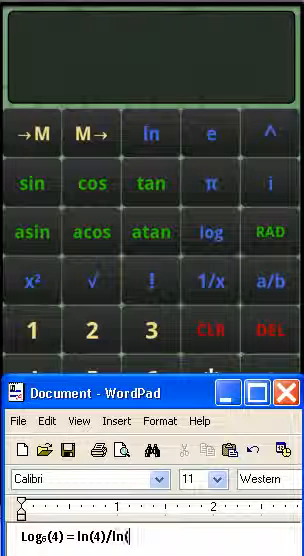
text(6))
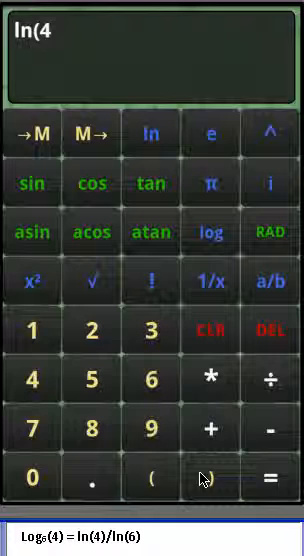
- Evaluate ln(4)÷ln(6) on the calculator to get 0.77370561447
click(212, 428)
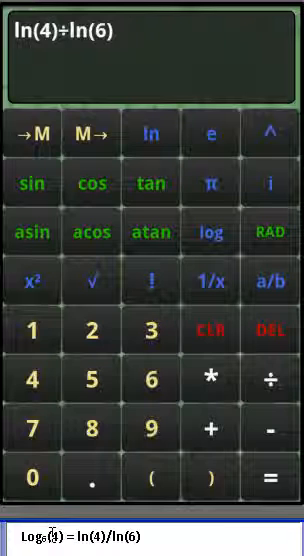
click(272, 484)
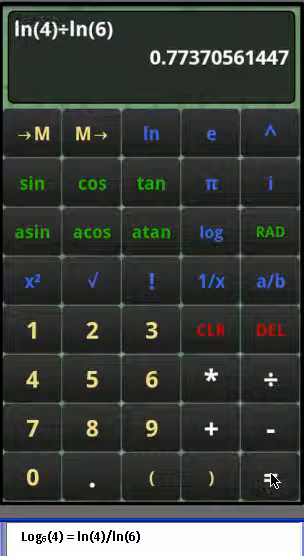